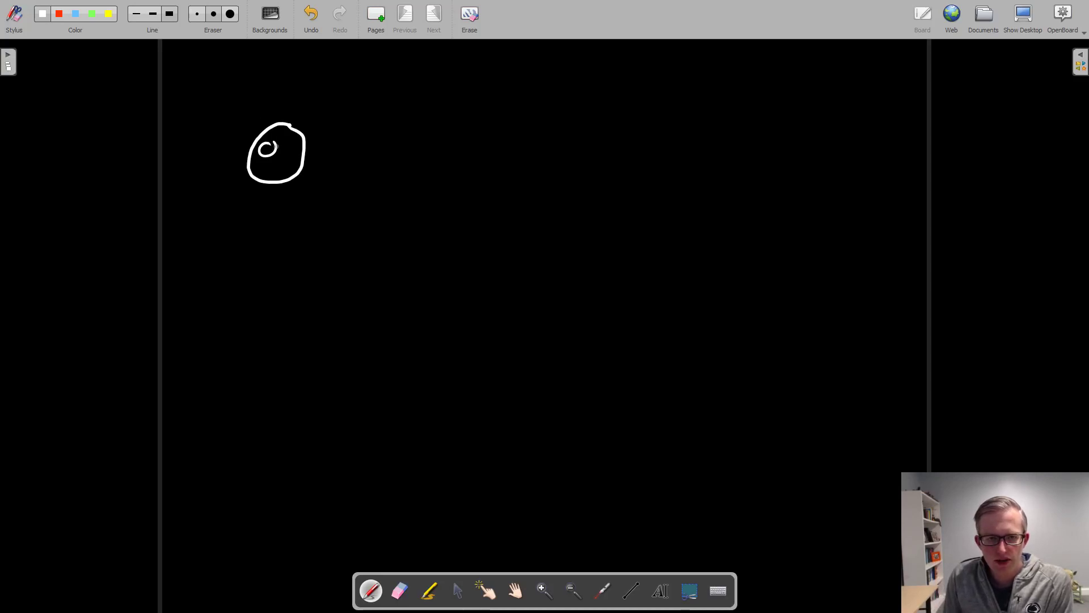
- Sketch the white stick figure with face on a ground line and colour both shoes red
left_click_drag(282, 146, 292, 149)
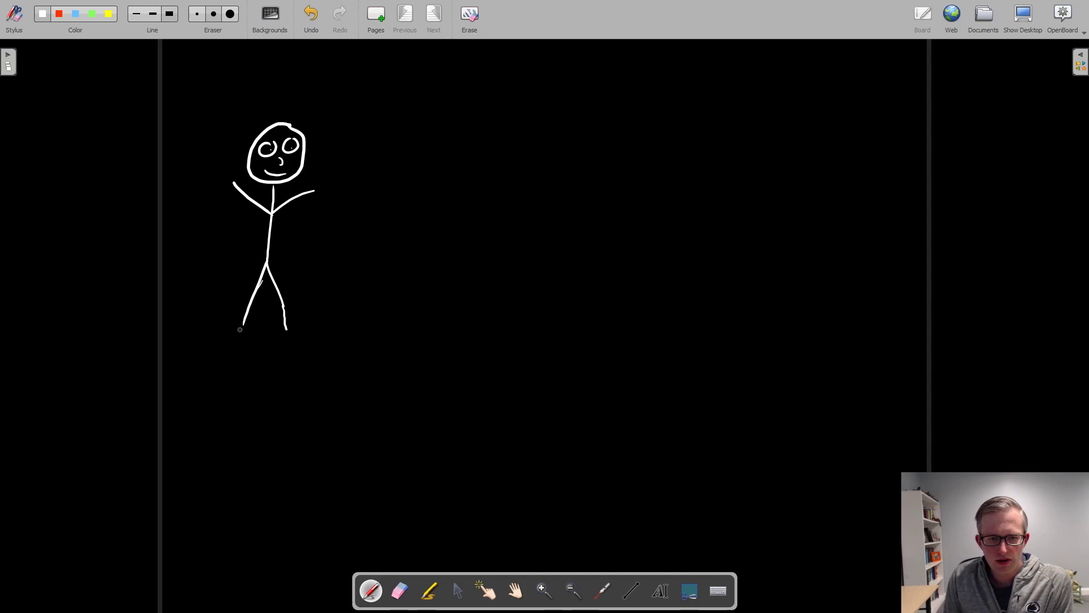
left_click_drag(223, 325, 415, 332)
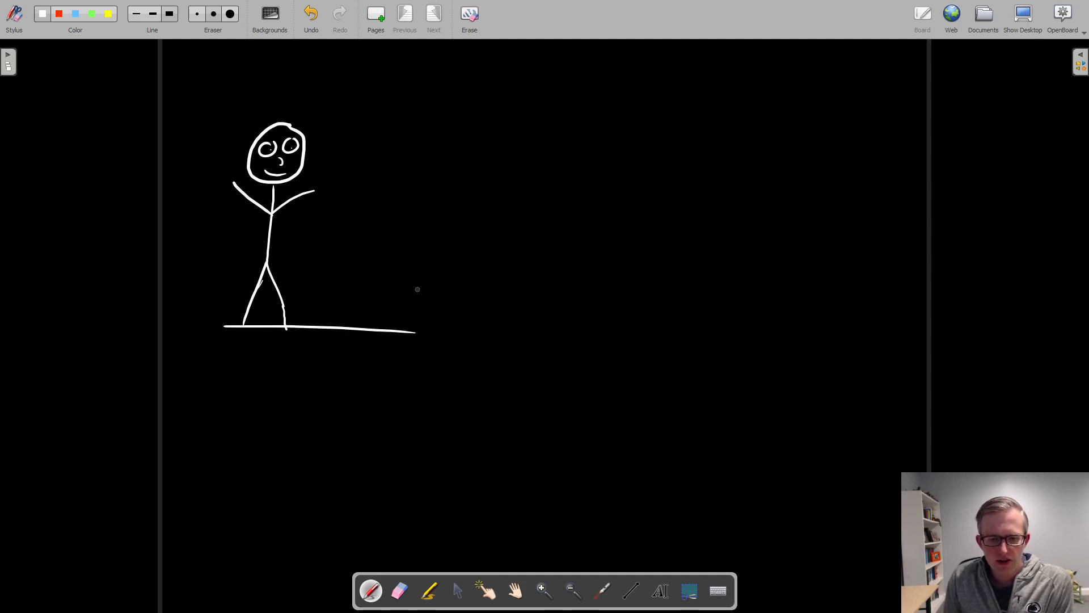
left_click(42, 14)
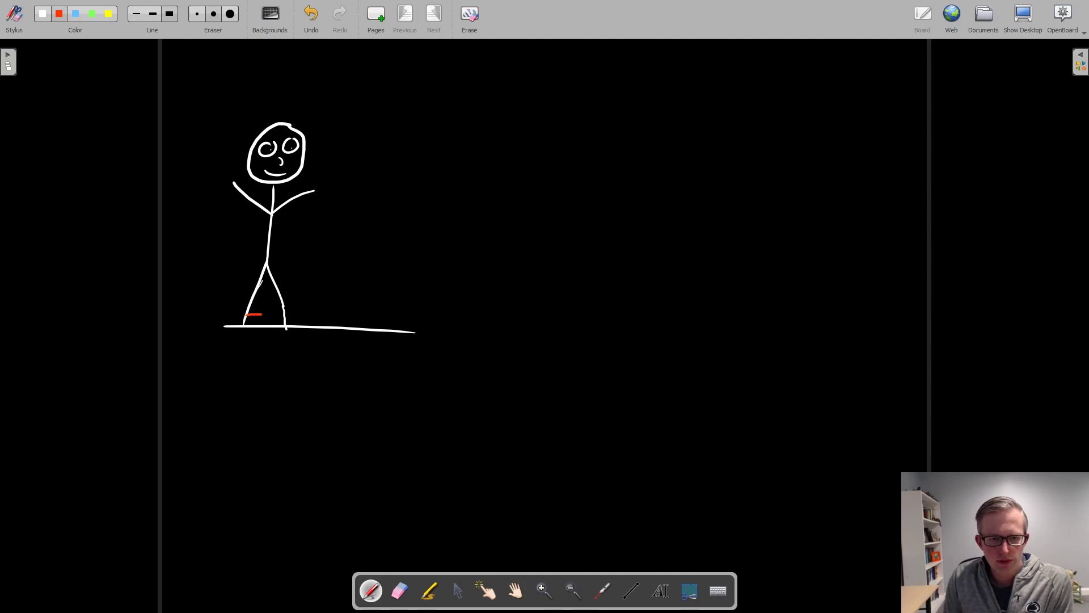
left_click_drag(250, 314, 262, 320)
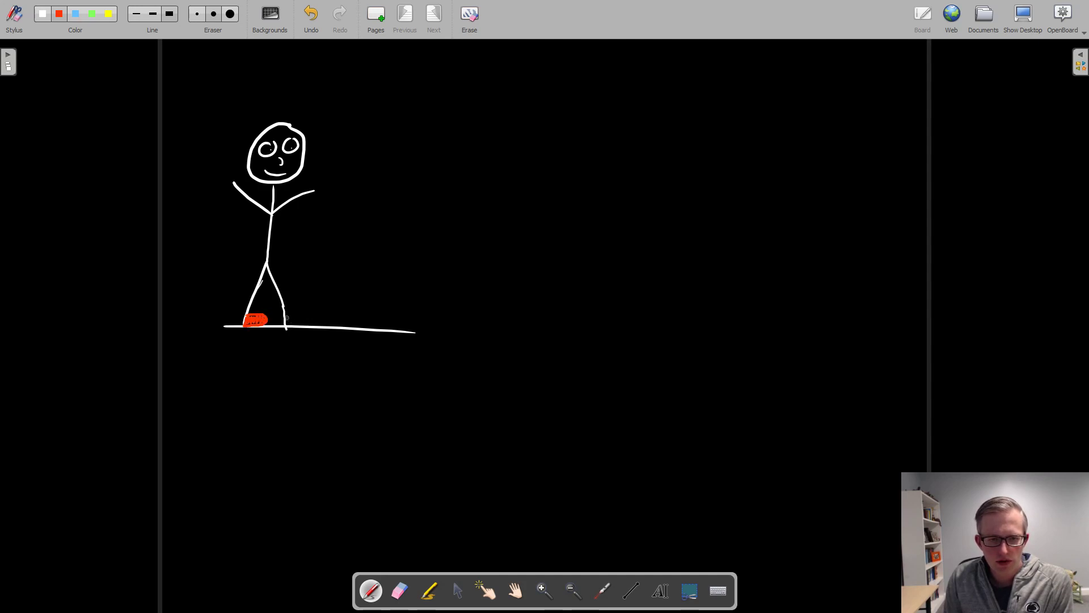
left_click_drag(285, 327, 299, 319)
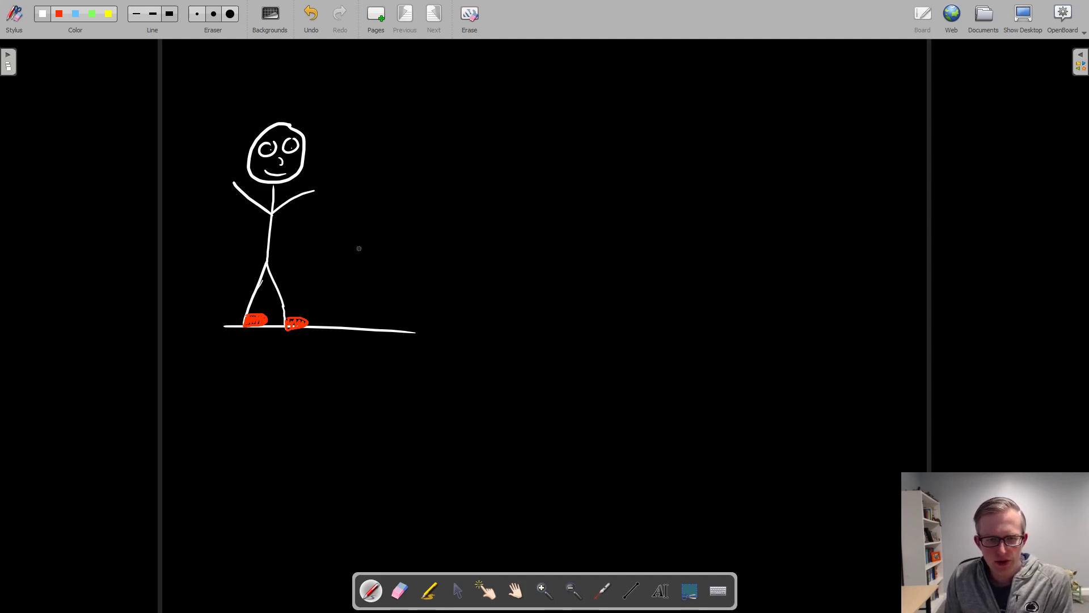
- Draw a motion arrow beside the figure and a long bumpy magnified ground line to the right
left_click_drag(327, 230, 379, 229)
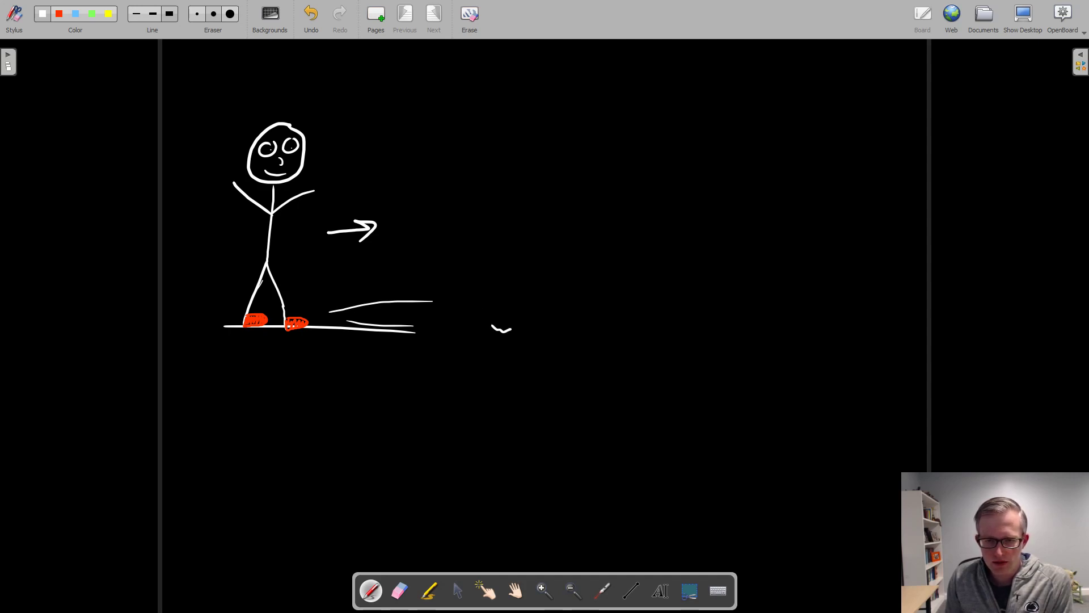
left_click_drag(493, 327, 614, 327)
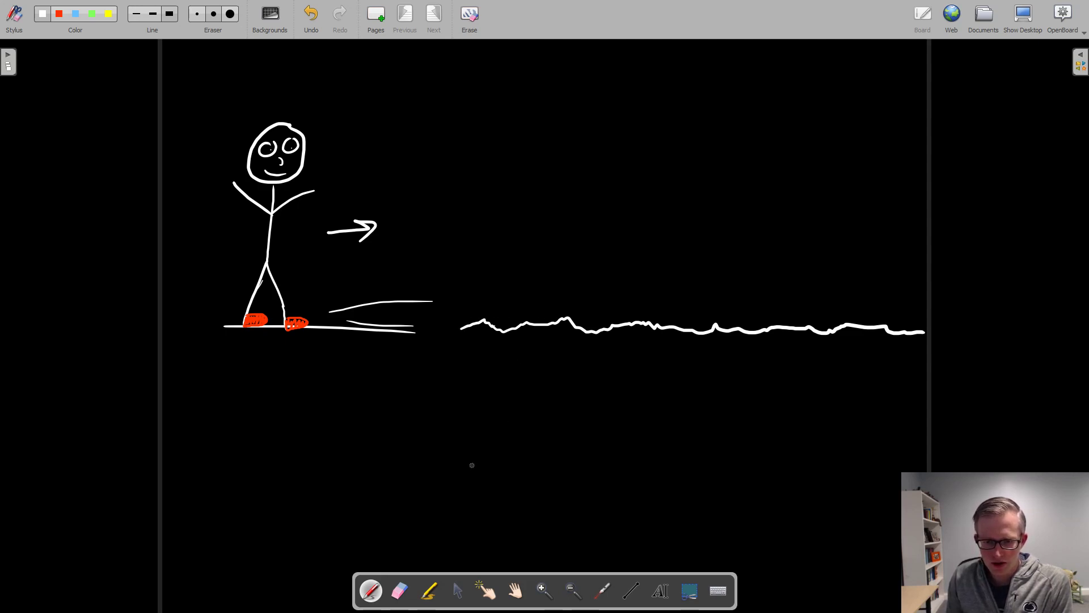
- Outline a large red shoe with leg on the bumpy ground and fill it with red scribbles
left_click(57, 13)
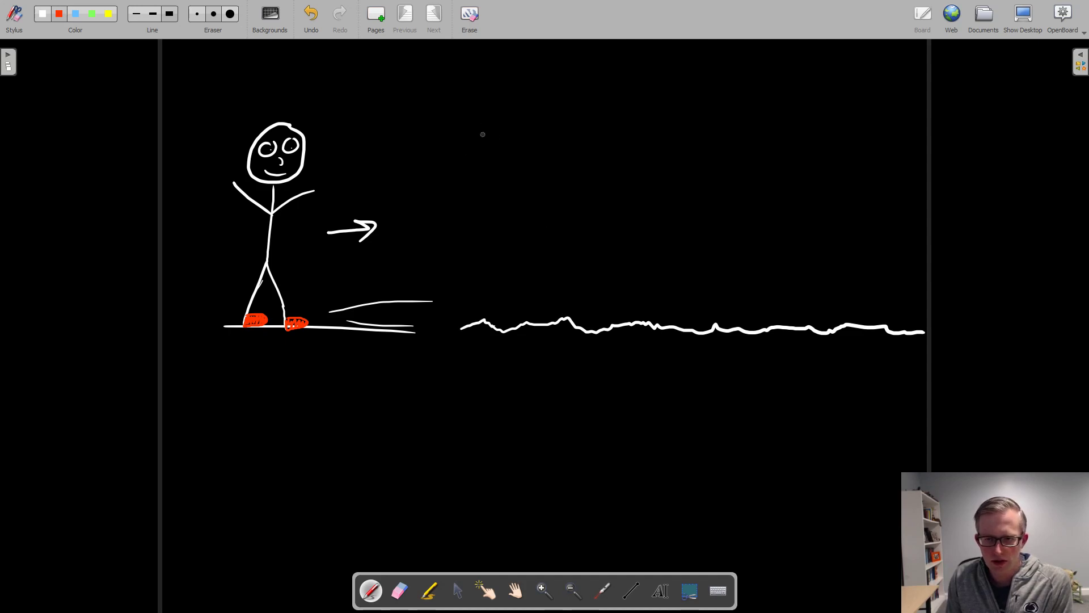
left_click_drag(484, 118, 858, 304)
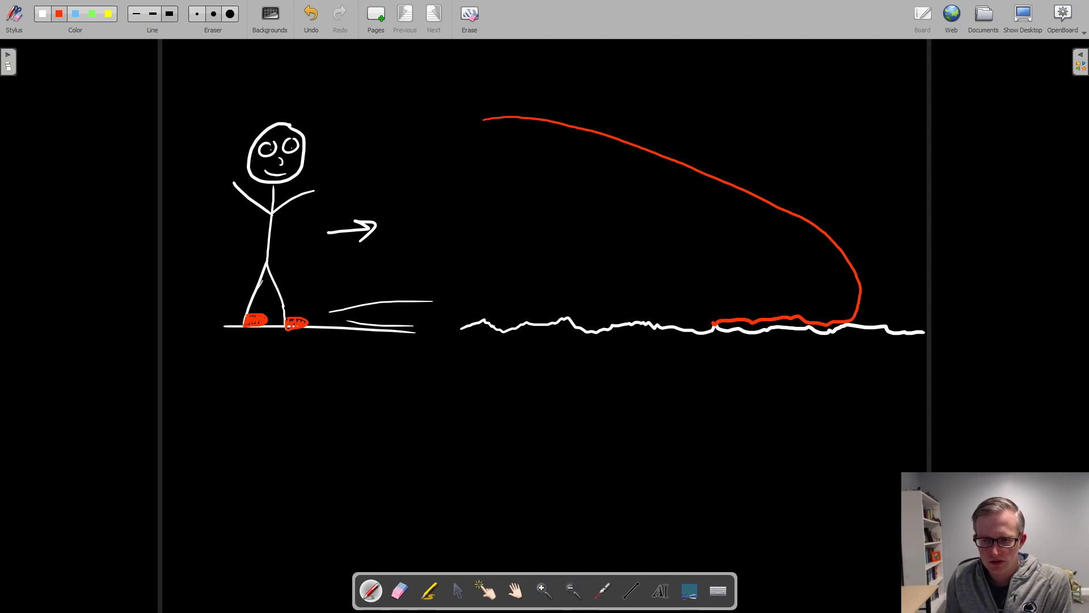
left_click_drag(713, 321, 556, 311)
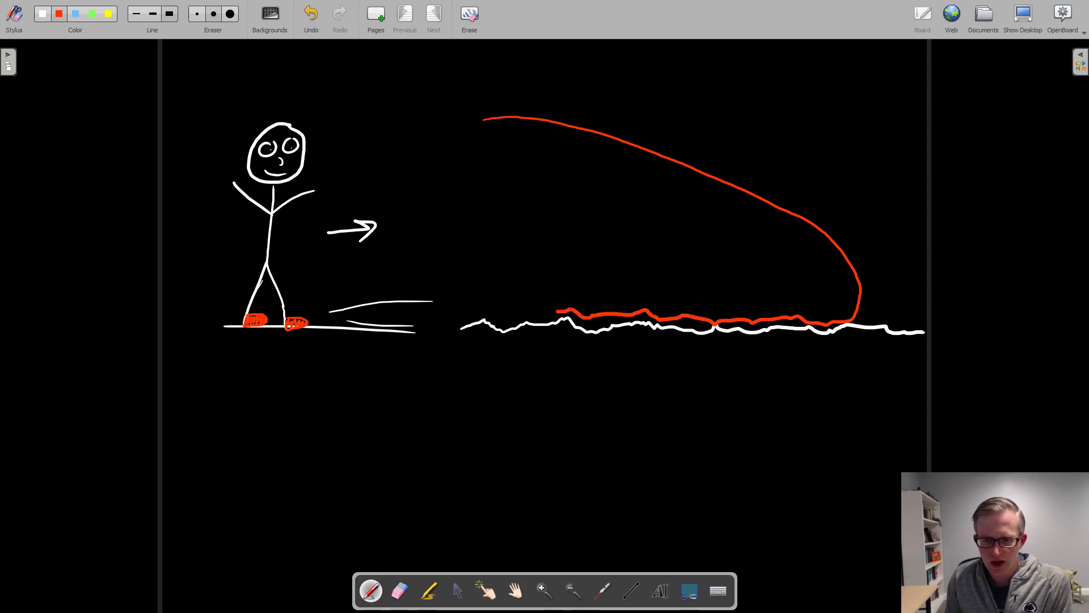
left_click_drag(484, 115, 475, 317)
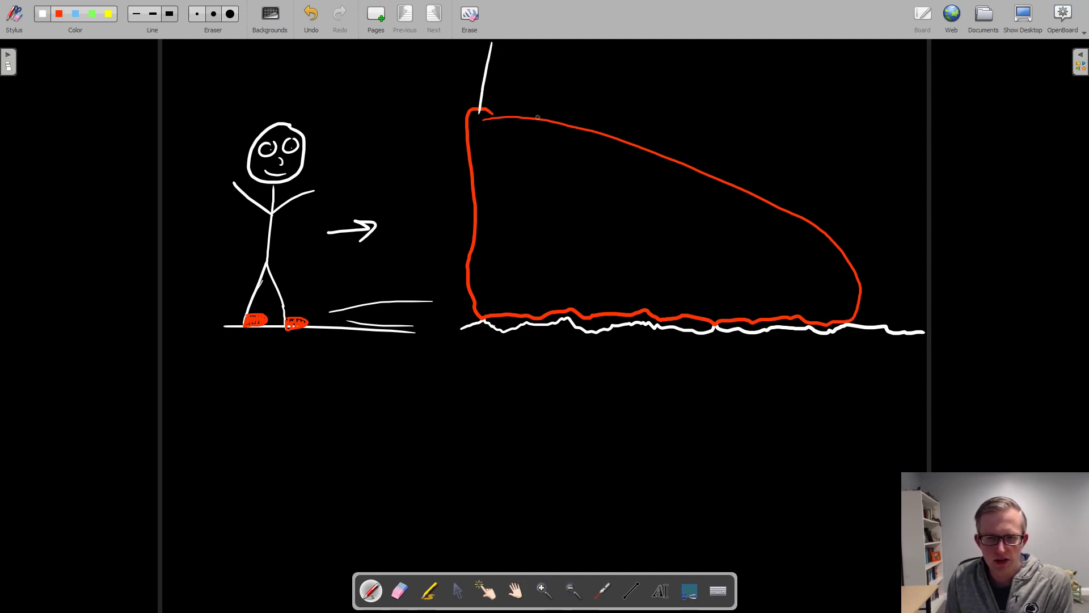
left_click(59, 13)
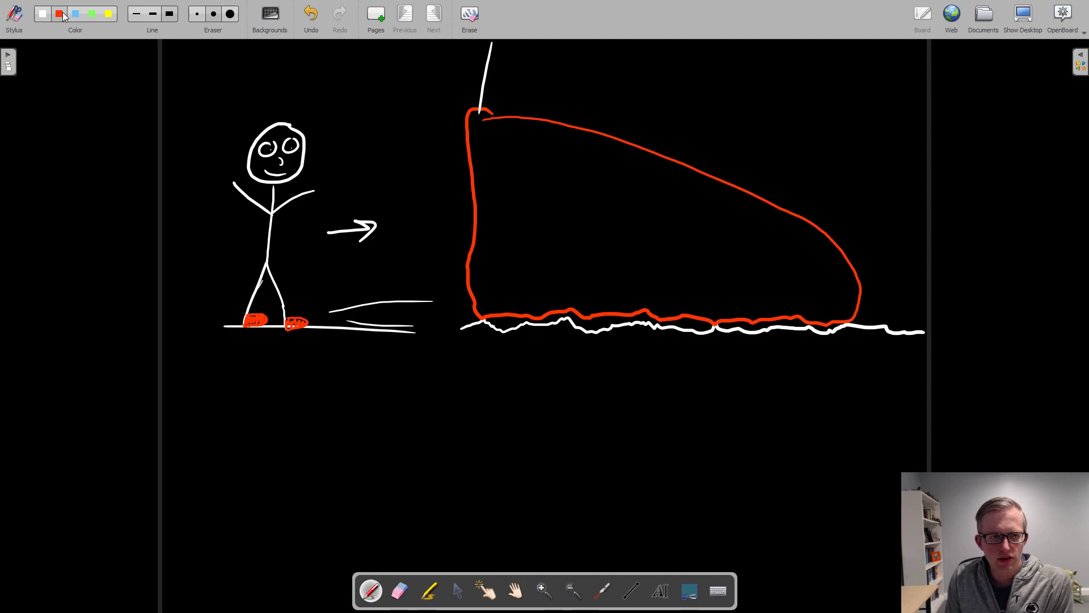
left_click_drag(501, 146, 535, 281)
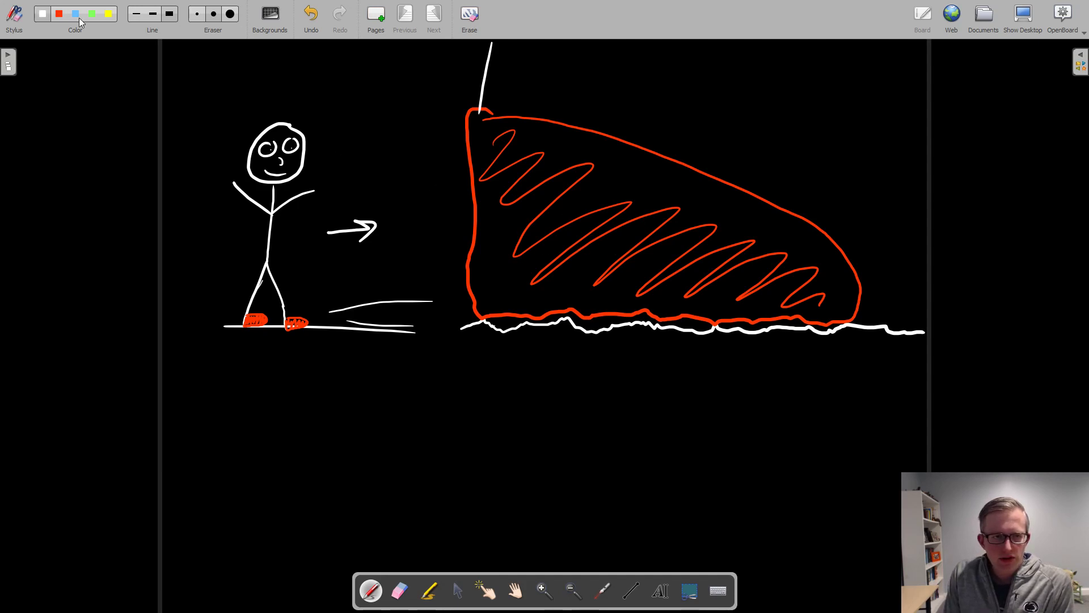
- Add white force arrows up, down, sideways and at the contact bumps, then start a new blank page
left_click_drag(664, 337, 656, 375)
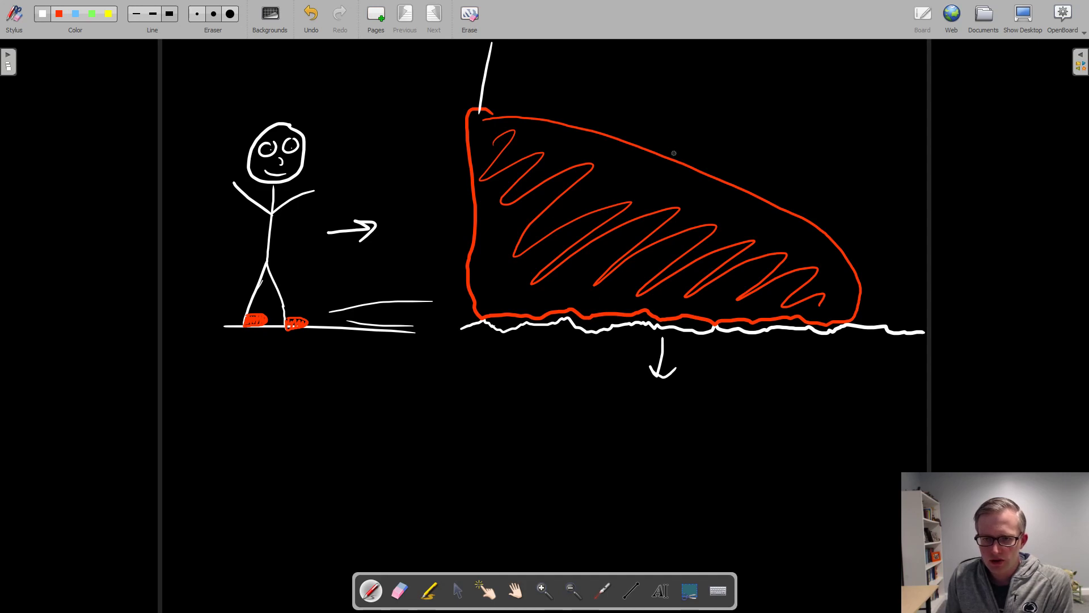
left_click_drag(673, 156, 681, 115)
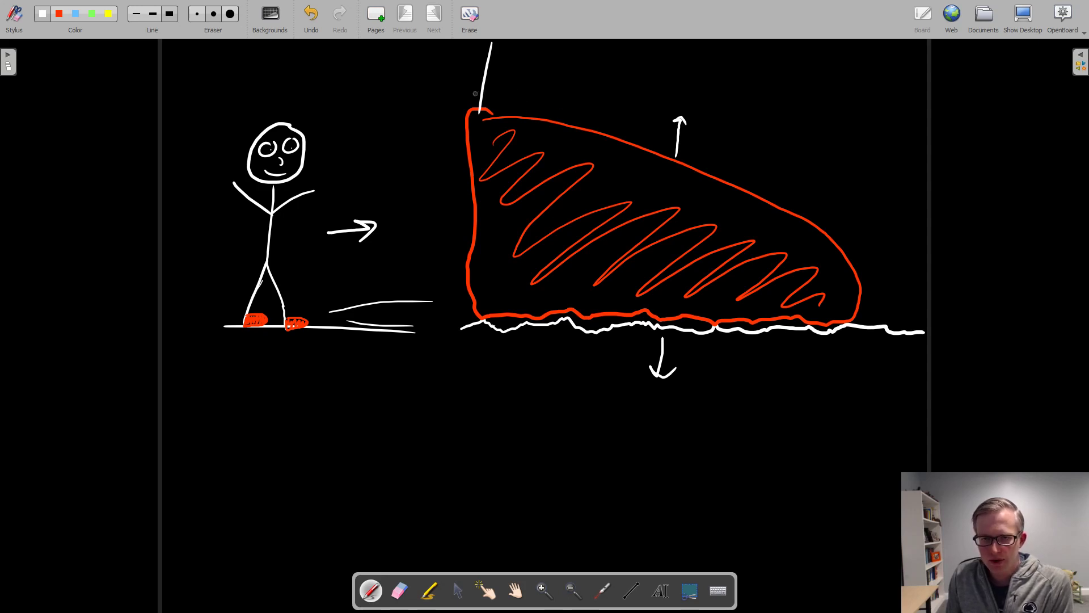
mouse_move(465, 222)
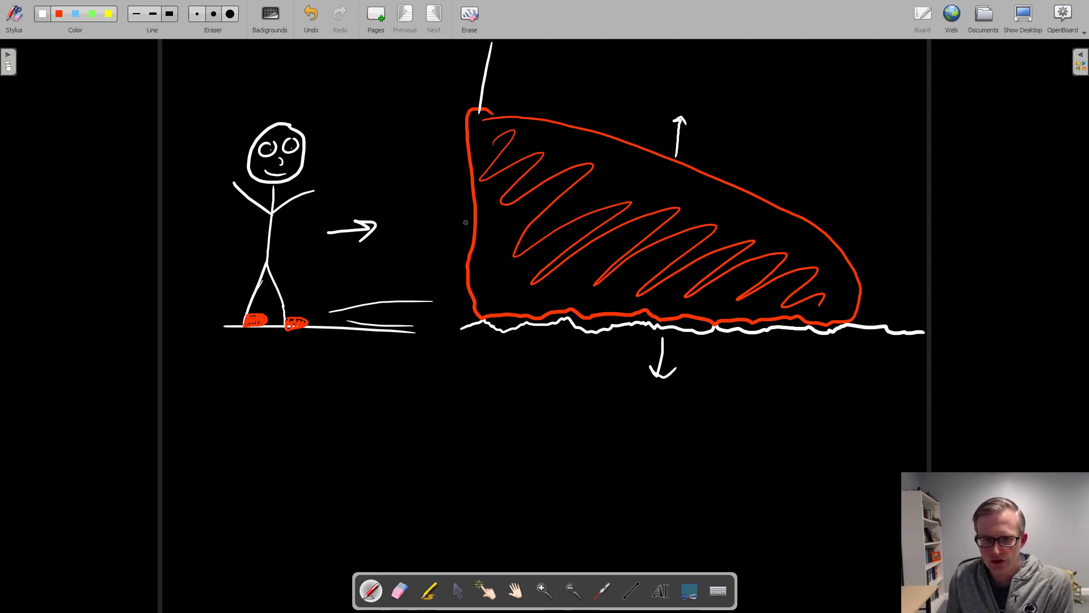
left_click_drag(479, 219, 452, 219)
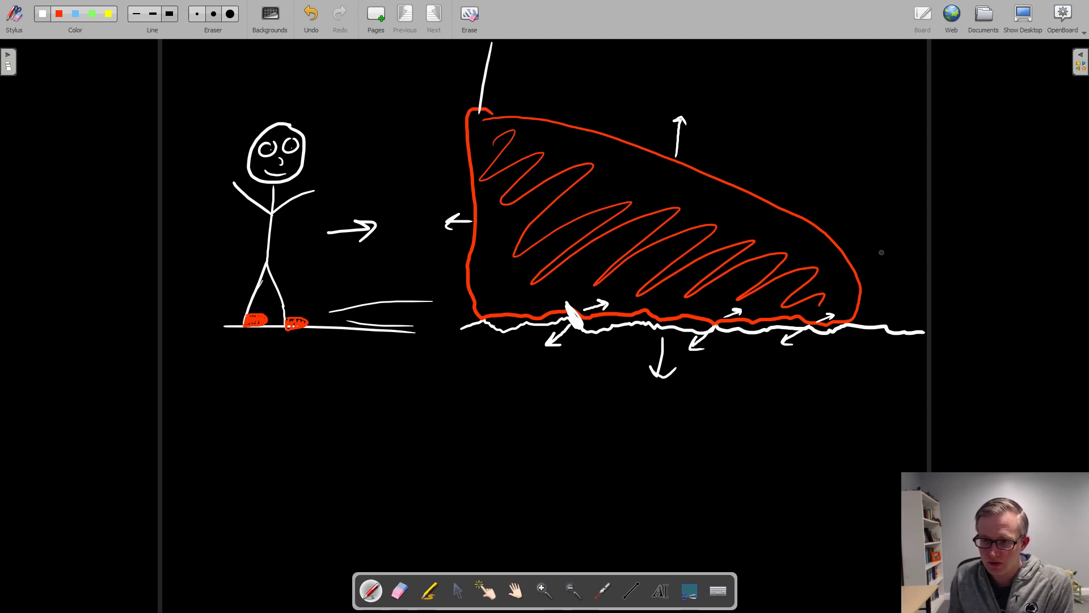
left_click_drag(865, 248, 906, 249)
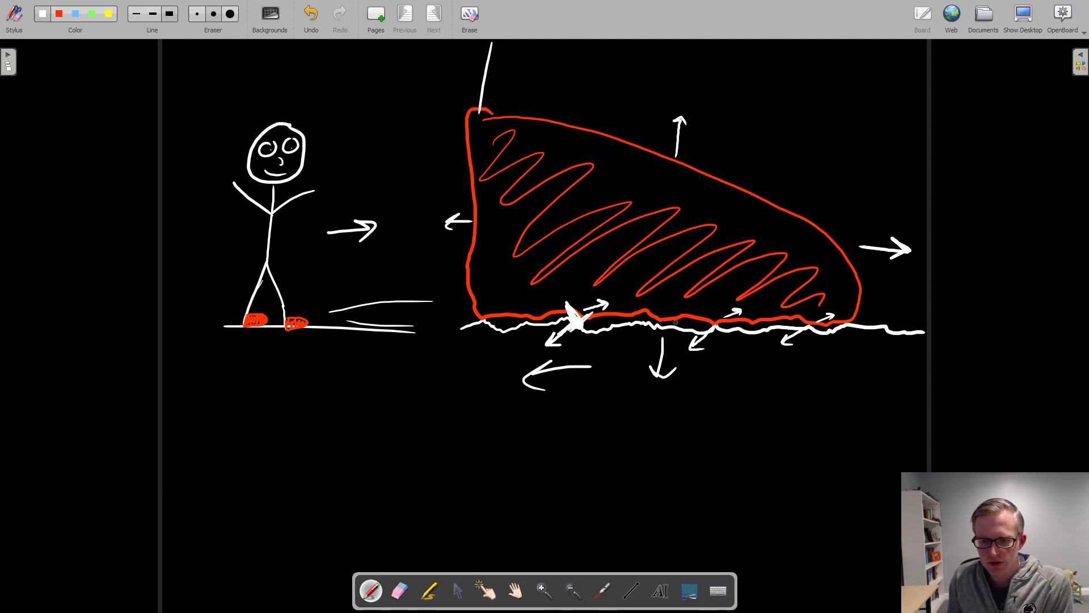
left_click(403, 17)
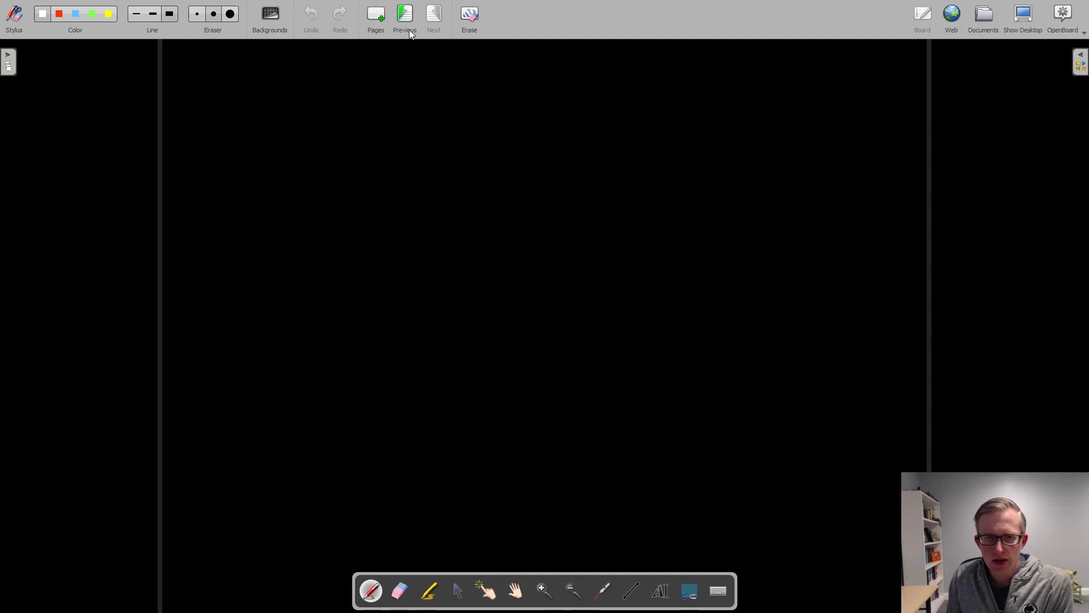
- Draw a smooth ground line and a red shoe outline resting on it
left_click_drag(275, 286, 389, 285)
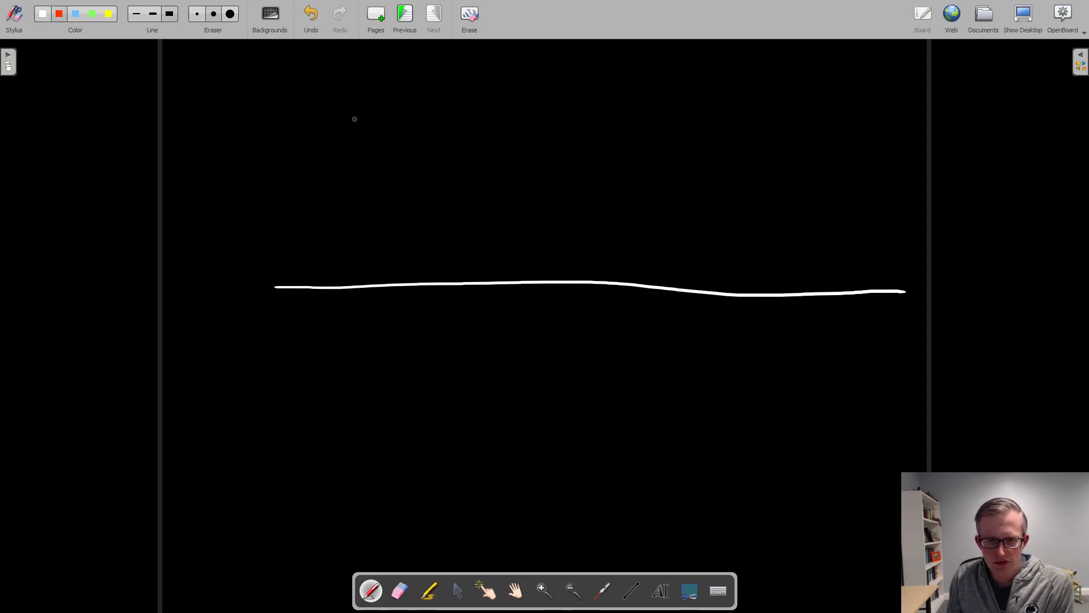
left_click_drag(375, 109, 697, 161)
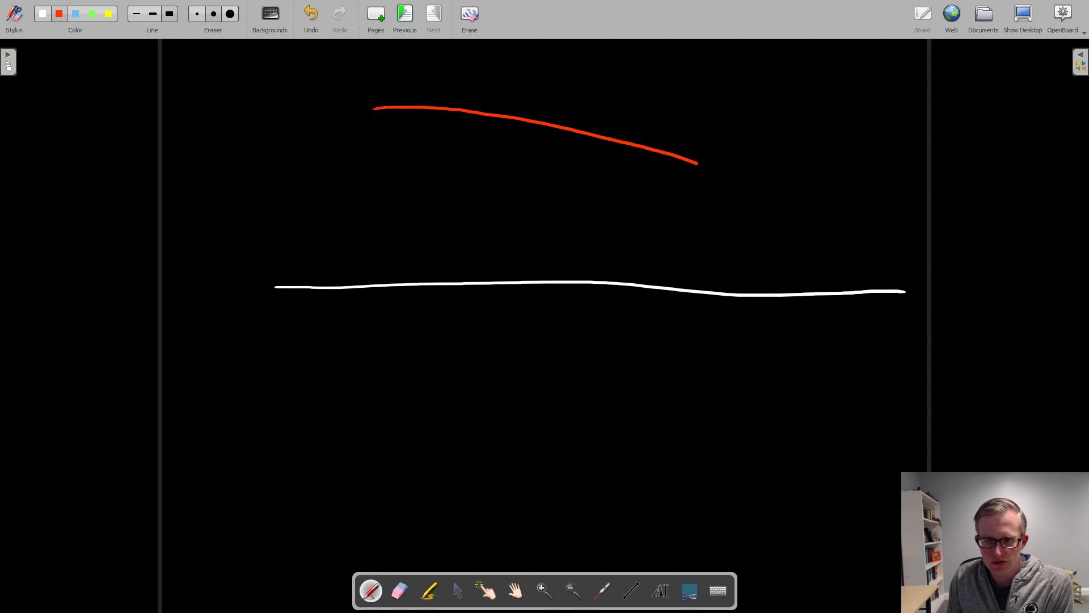
left_click_drag(695, 161, 750, 285)
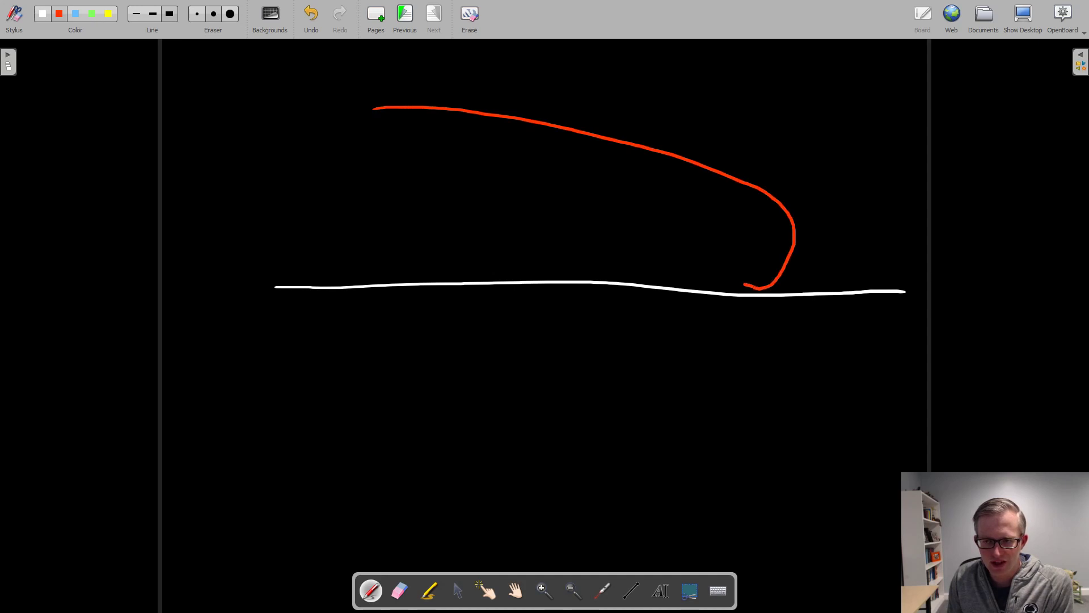
left_click_drag(439, 272, 760, 285)
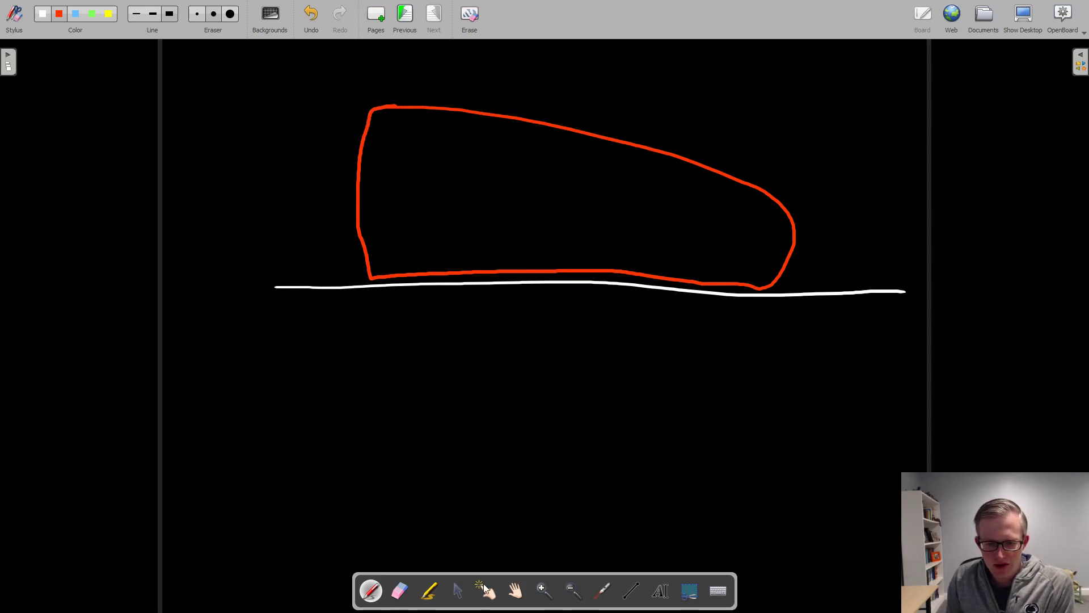
- Adjust the shoe outline with the selector, then draw the leg and a small contact arrow
left_click(485, 591)
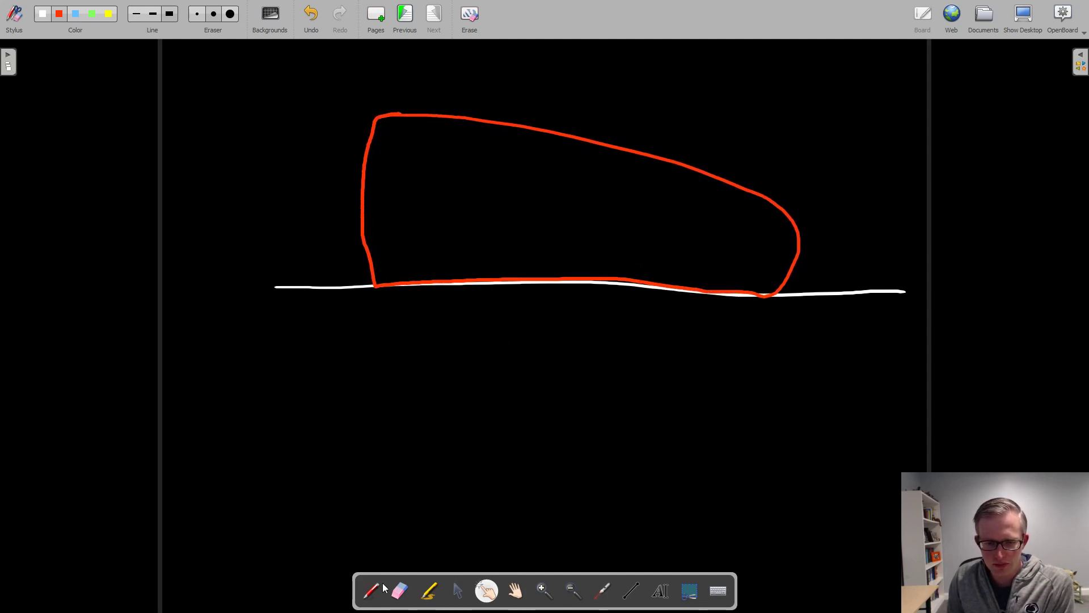
left_click(370, 591)
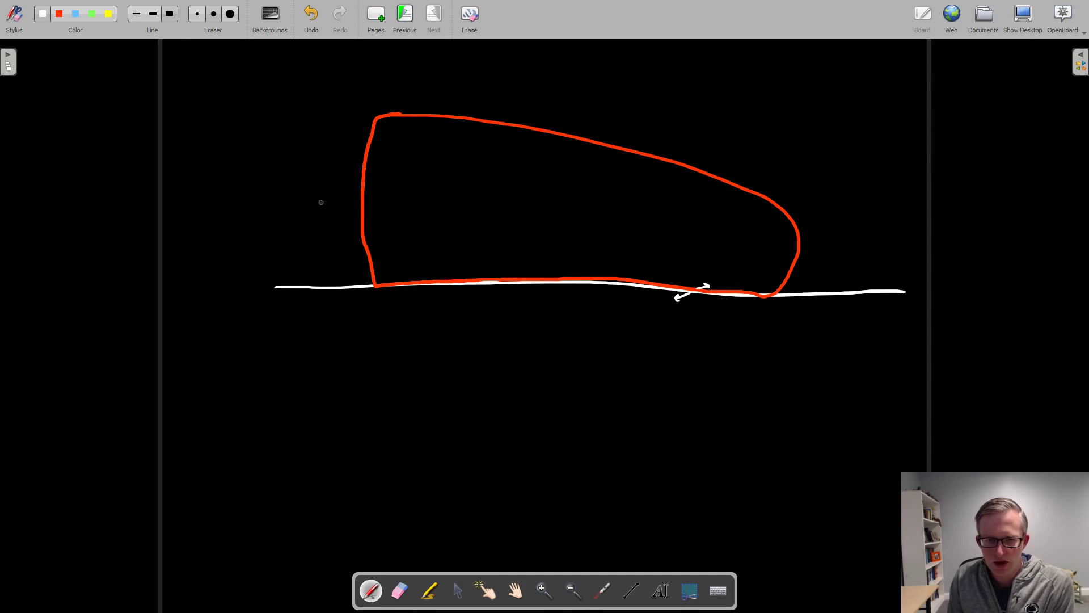
left_click_drag(381, 111, 383, 42)
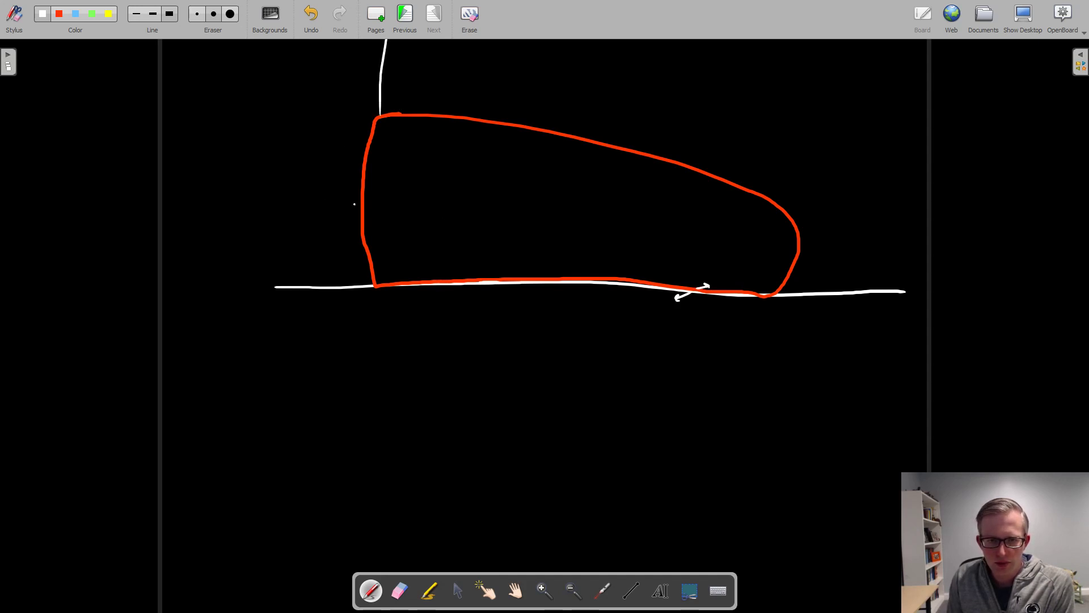
left_click_drag(354, 202, 309, 206)
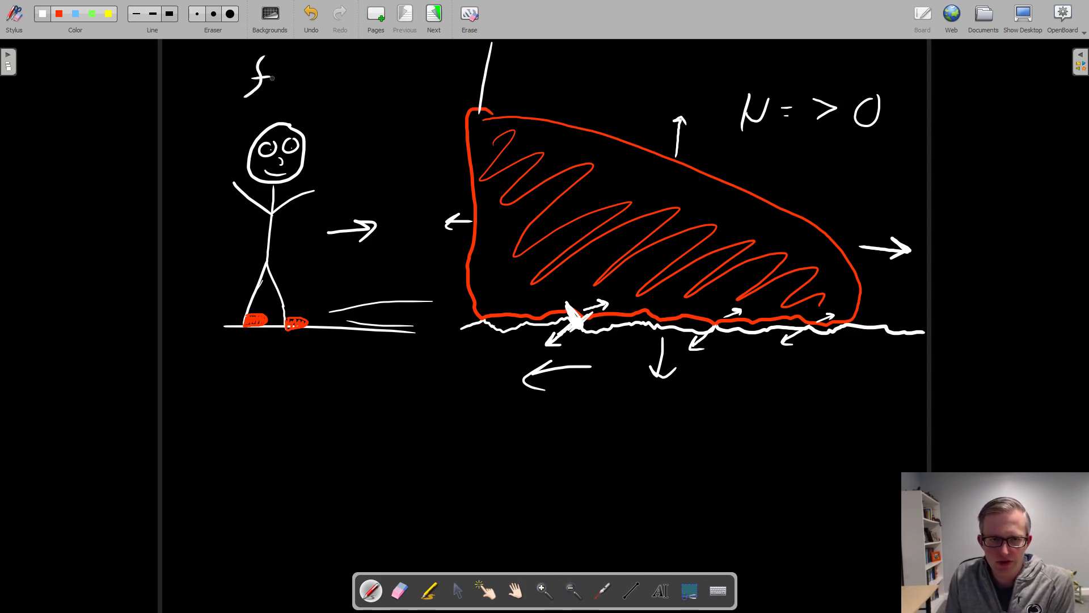
- Handwrite the friction formula f = μ·F_N above the stick figure on the first page
left_click_drag(278, 76, 291, 76)
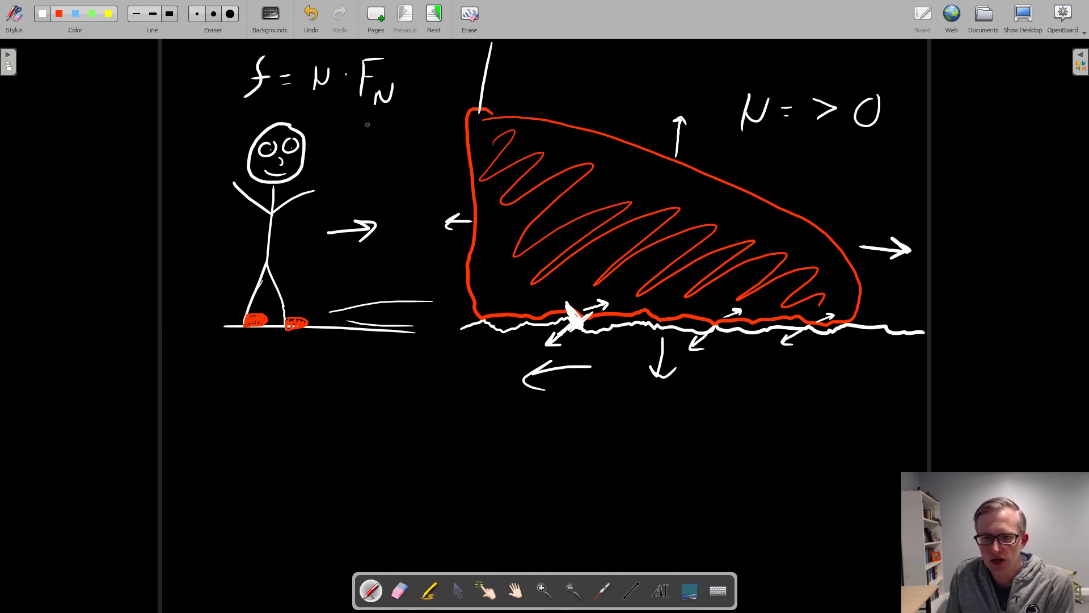
mouse_move(407, 126)
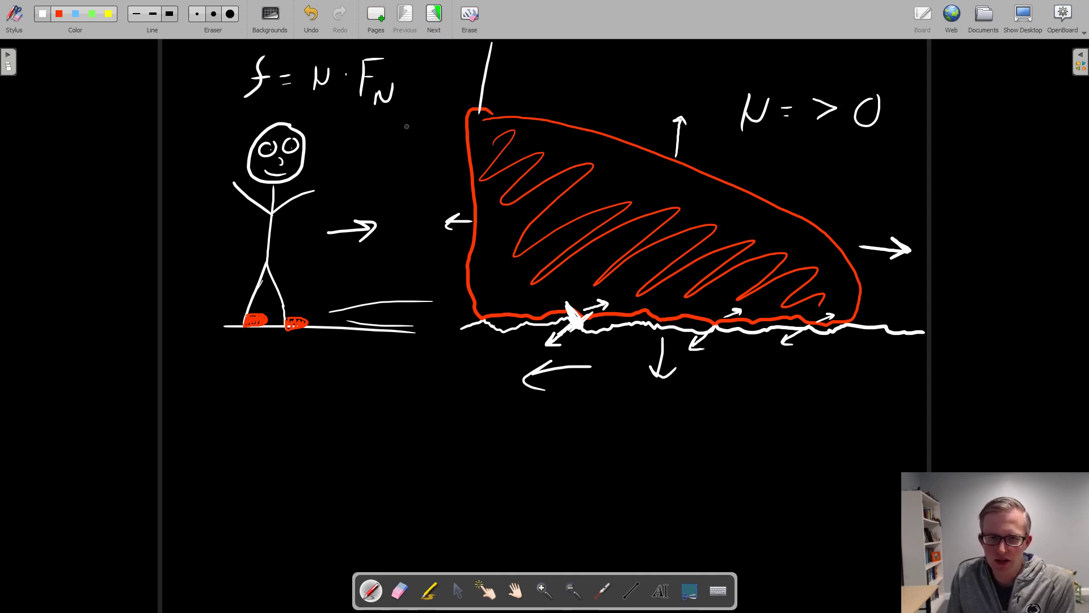